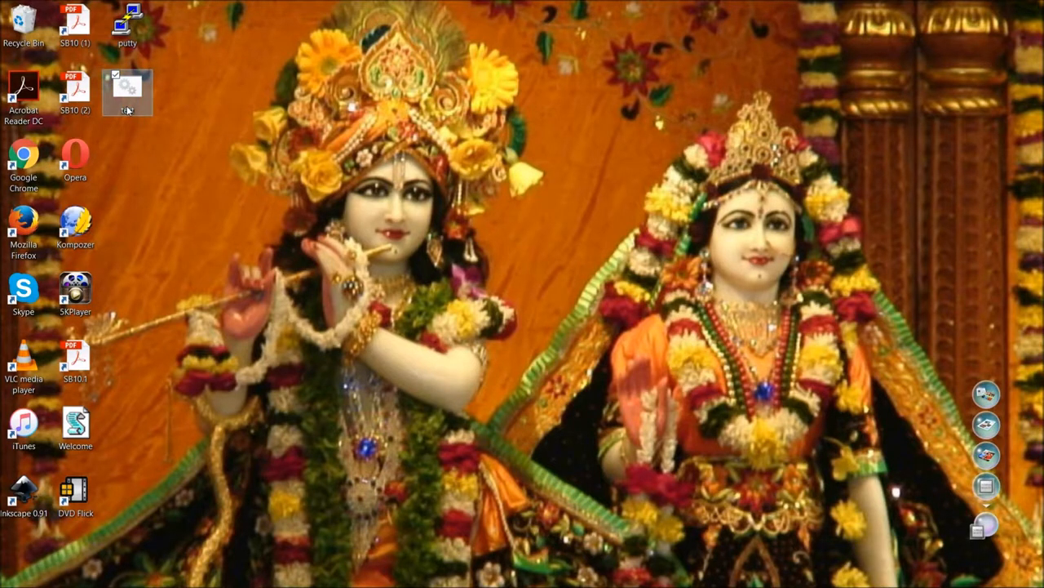
Step: Check test.bat on the desktop by opening it with TextPad from its context menu
{"action": "double_click", "coordinate": [128, 90]}
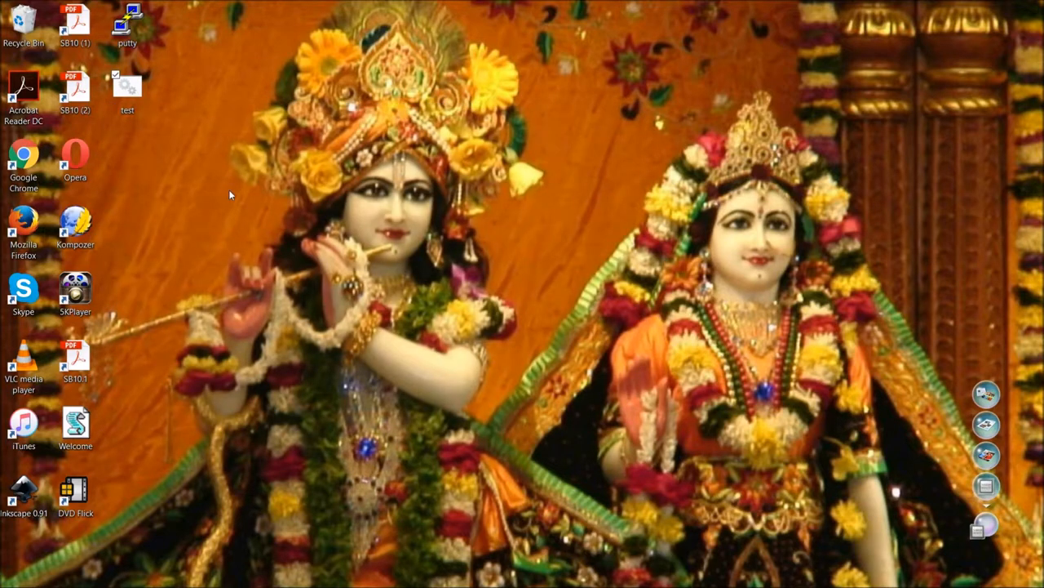
{"action": "left_click", "coordinate": [127, 85]}
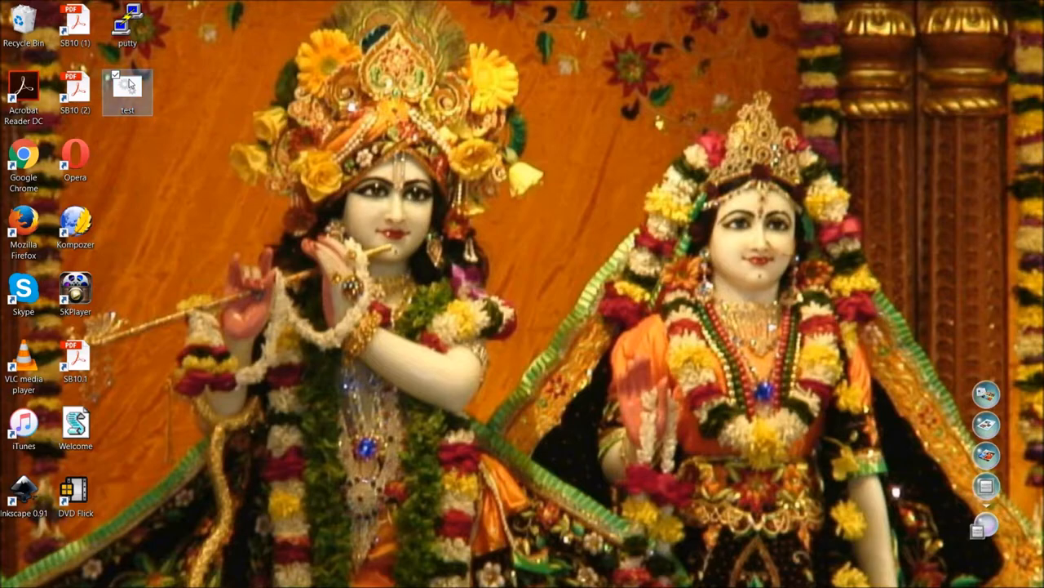
{"action": "right_click", "coordinate": [128, 88]}
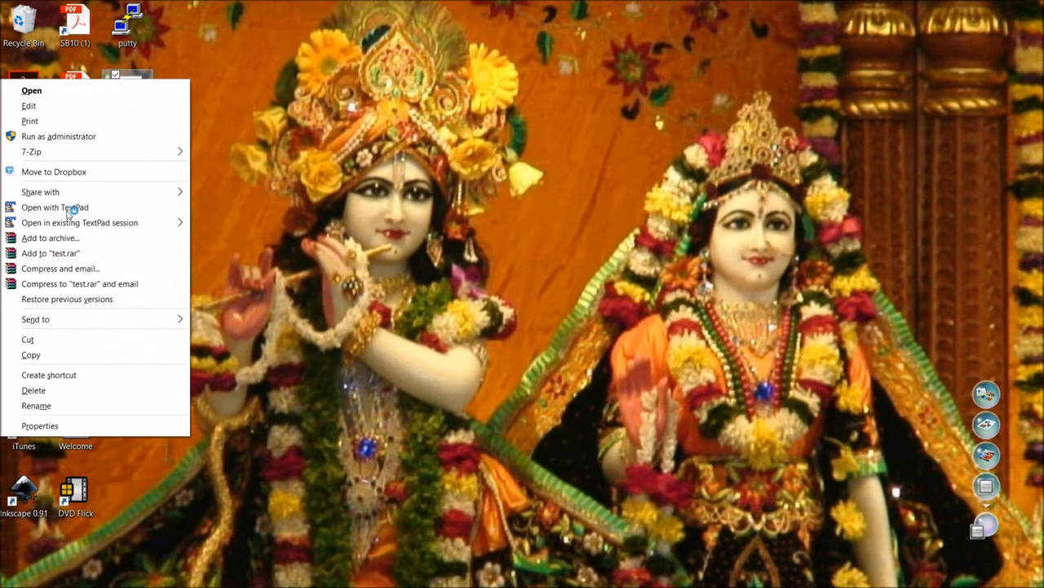
{"action": "left_click", "coordinate": [55, 206]}
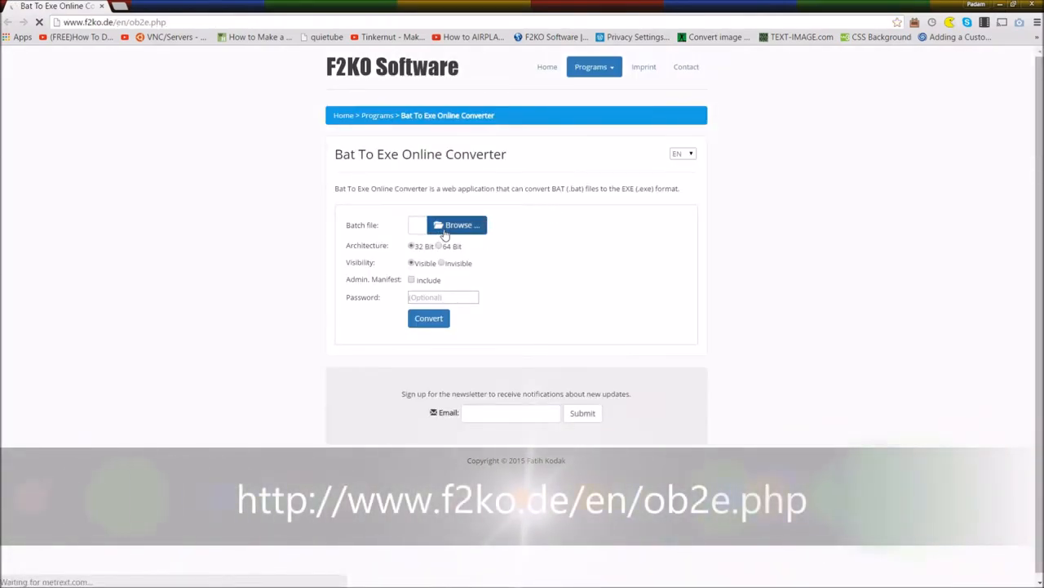
Step: Browse to test.bat on the Desktop as the batch file and choose 64 Bit architecture
{"action": "left_click", "coordinate": [457, 225]}
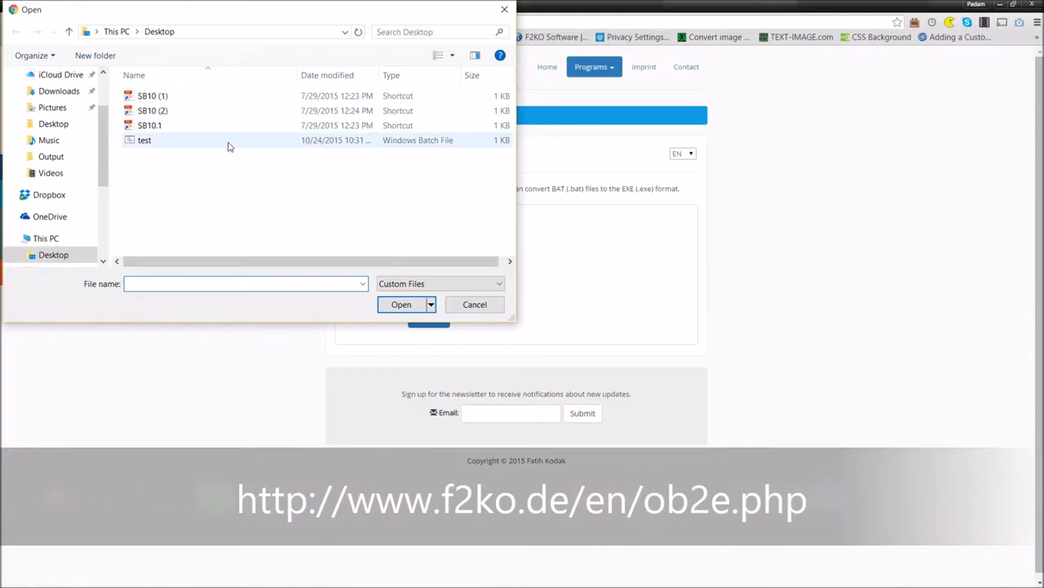
{"action": "double_click", "coordinate": [144, 141]}
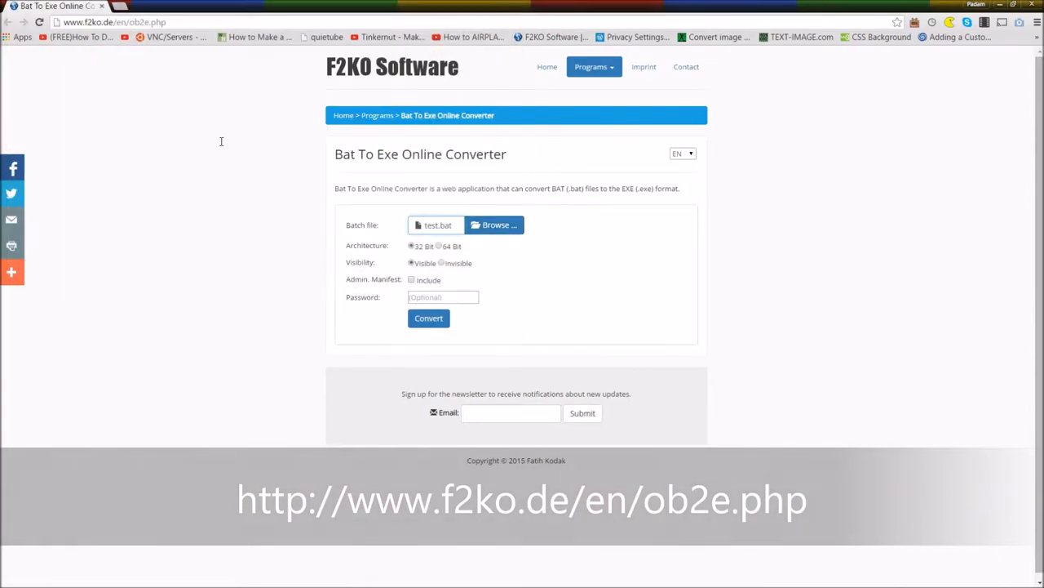
{"action": "left_click", "coordinate": [439, 244]}
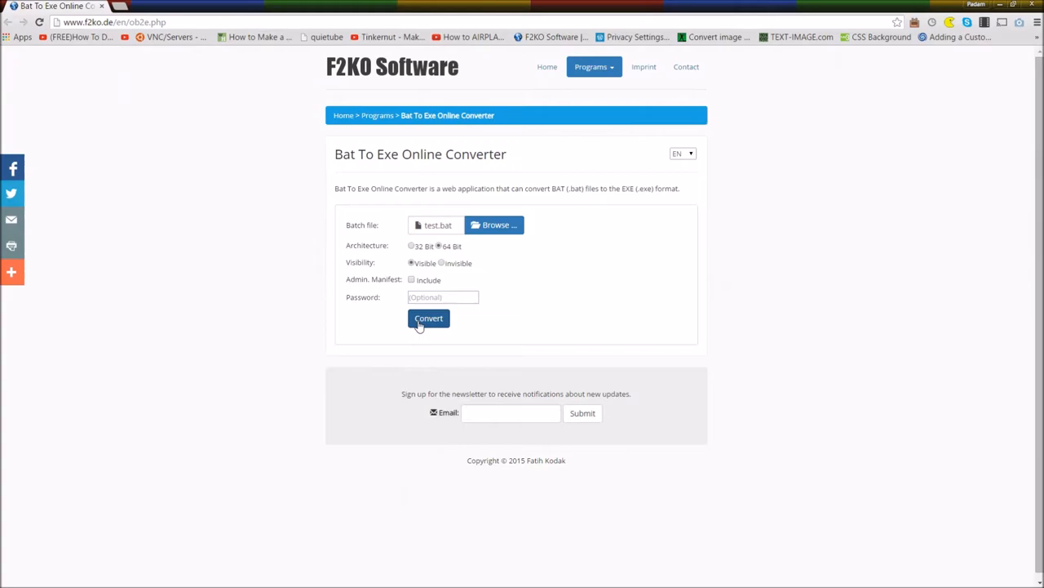
Step: Convert test.bat to test.exe and download the converted file
{"action": "left_click", "coordinate": [427, 318]}
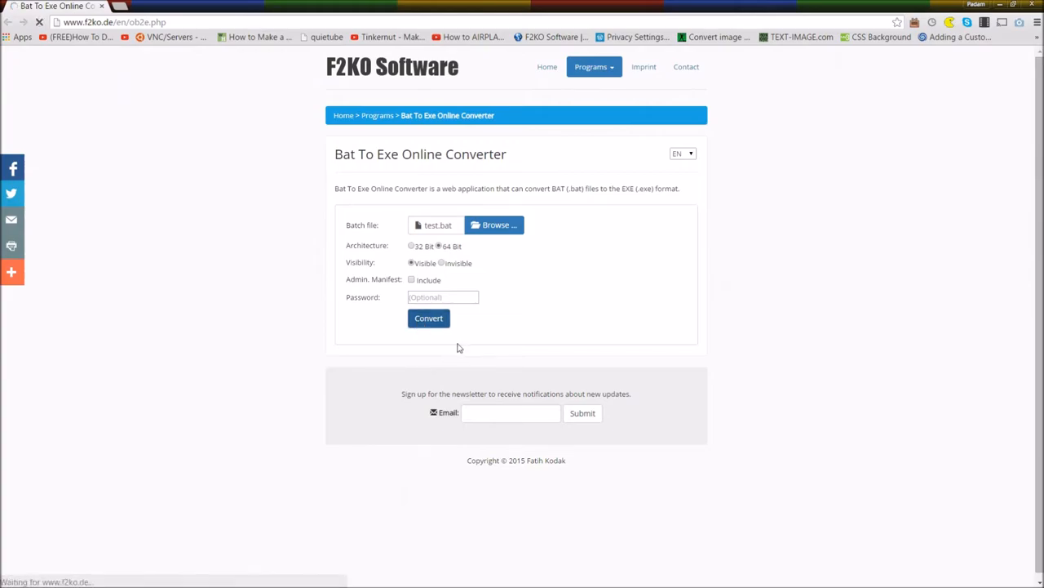
{"action": "left_click", "coordinate": [428, 316]}
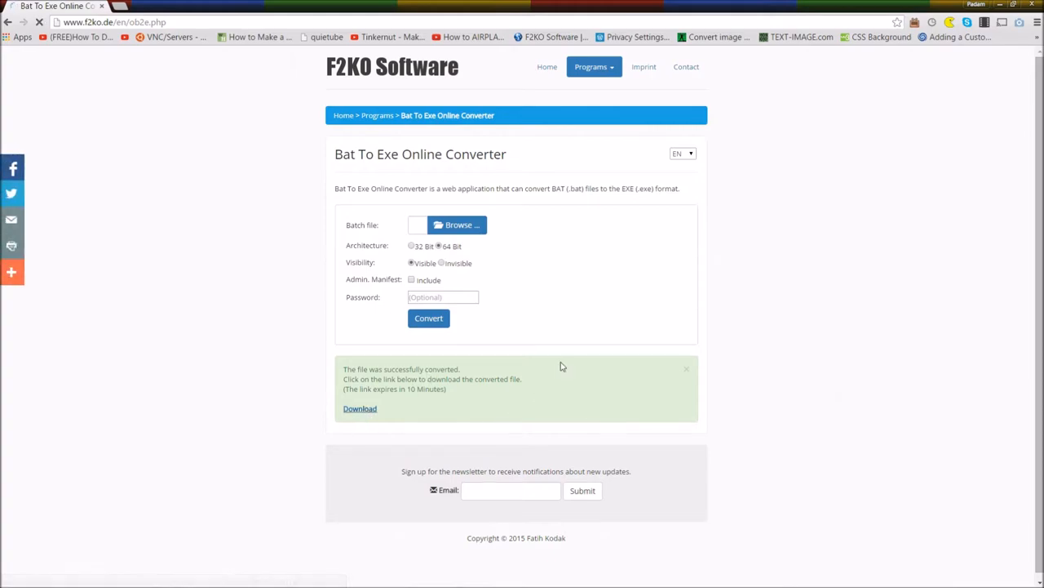
{"action": "left_click", "coordinate": [359, 408]}
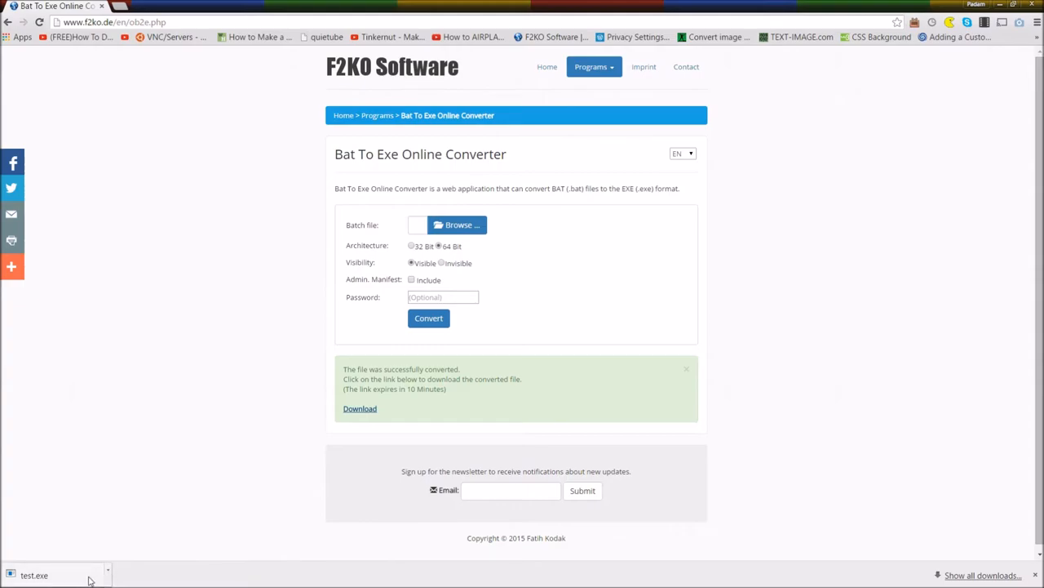
Step: Reveal the downloaded test.exe in the Downloads folder from Chrome's download bar
{"action": "left_click", "coordinate": [107, 574]}
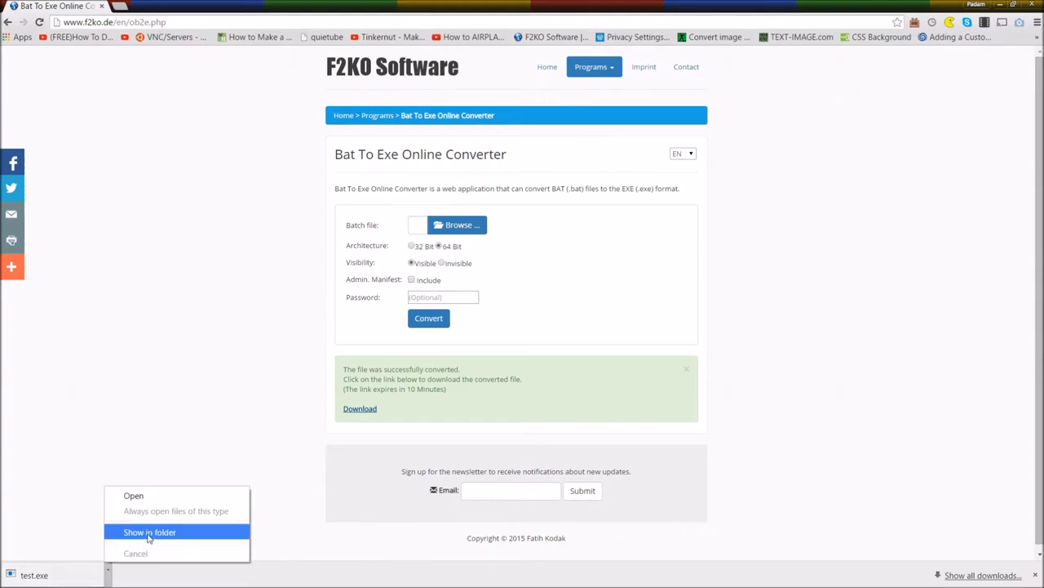
{"action": "left_click", "coordinate": [150, 532]}
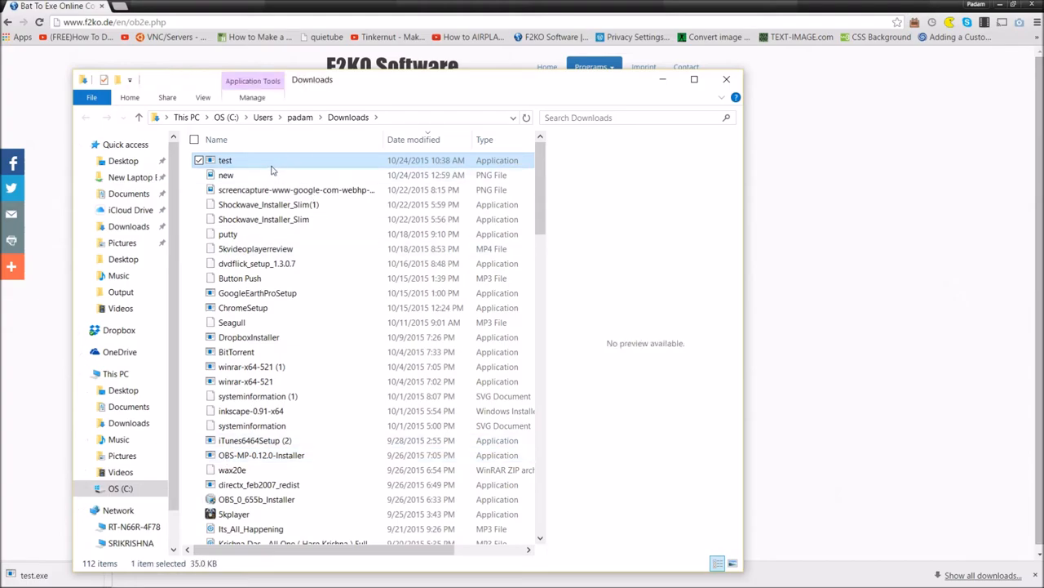
Step: Run test.exe from Downloads, choosing Run anyway at the SmartScreen warning
{"action": "double_click", "coordinate": [225, 160]}
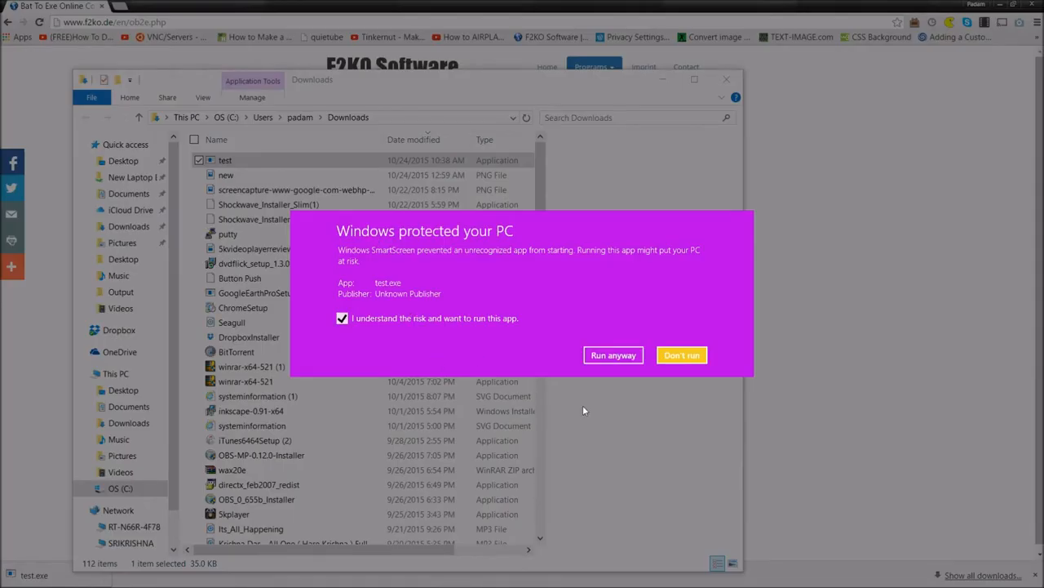
{"action": "left_click", "coordinate": [614, 356]}
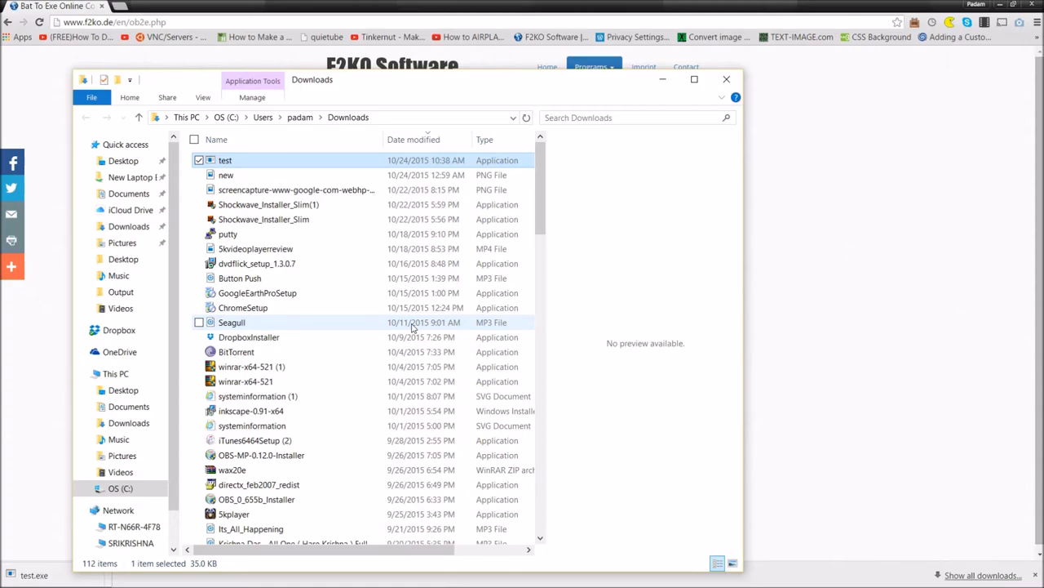
{"action": "mouse_move", "coordinate": [457, 261]}
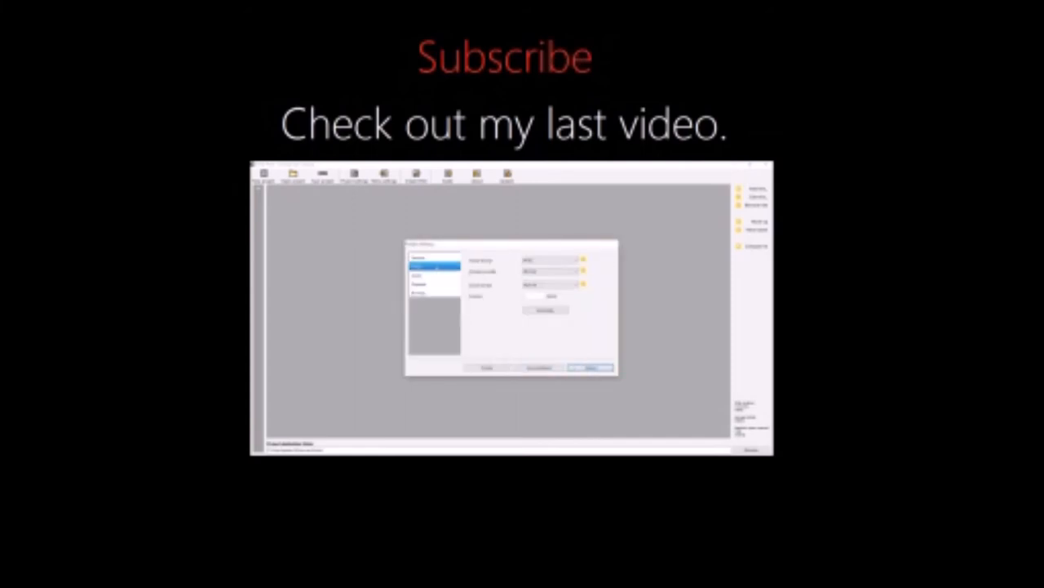
{"action": "left_click", "coordinate": [438, 286]}
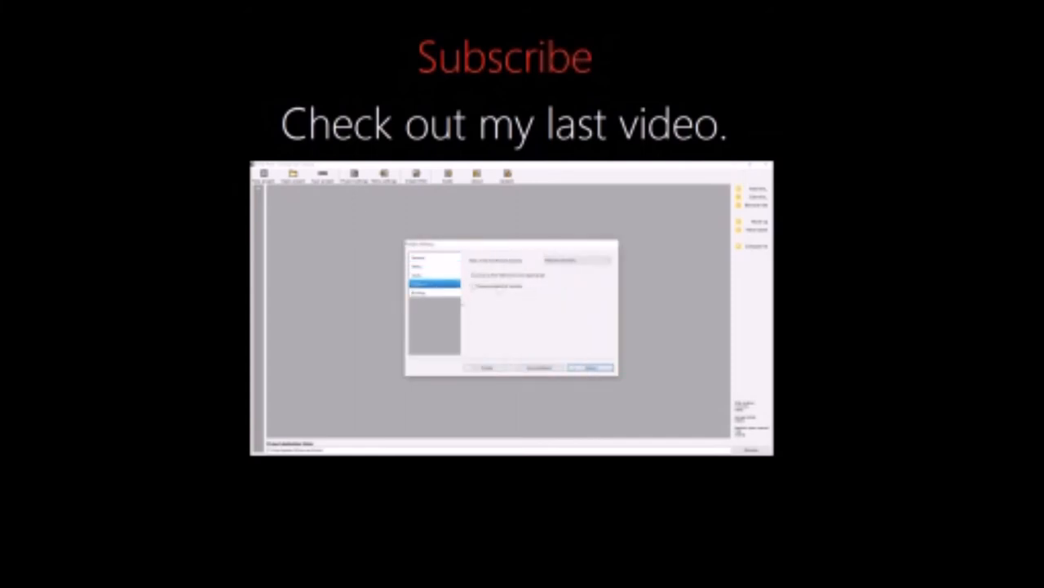